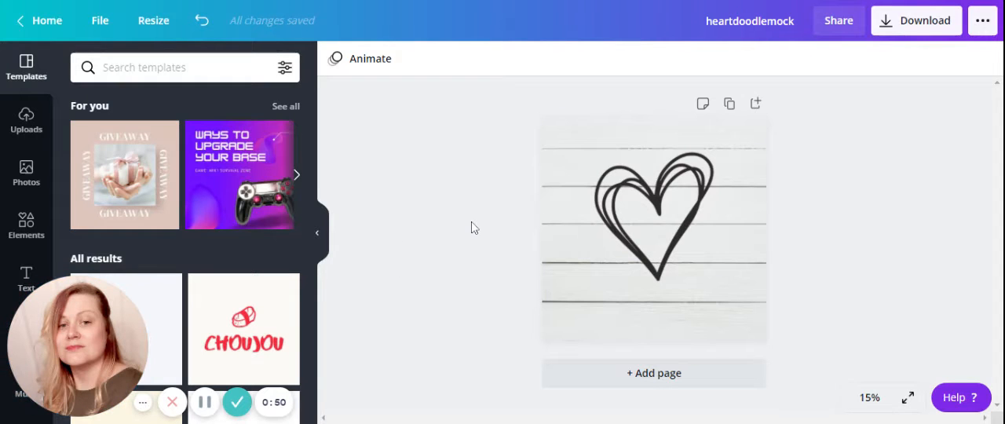
# Show Elements graphics and deselect the wood-plank background photo
pyautogui.click(25, 226)
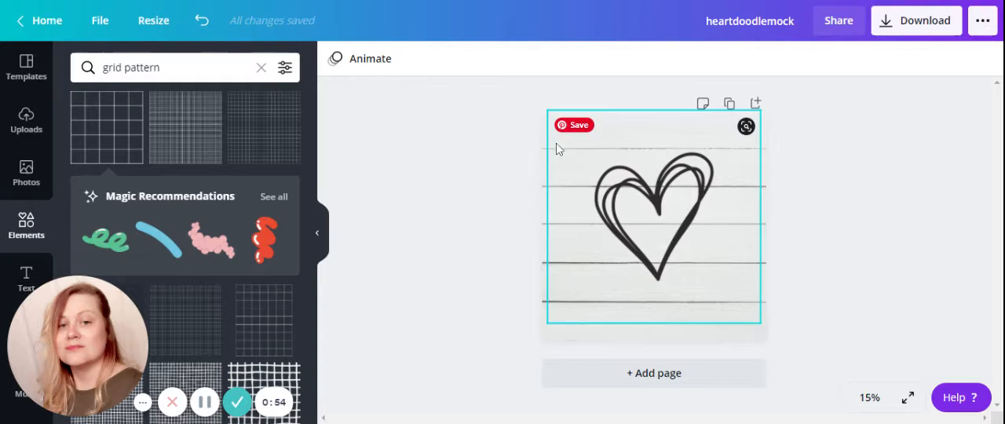
pyautogui.click(358, 185)
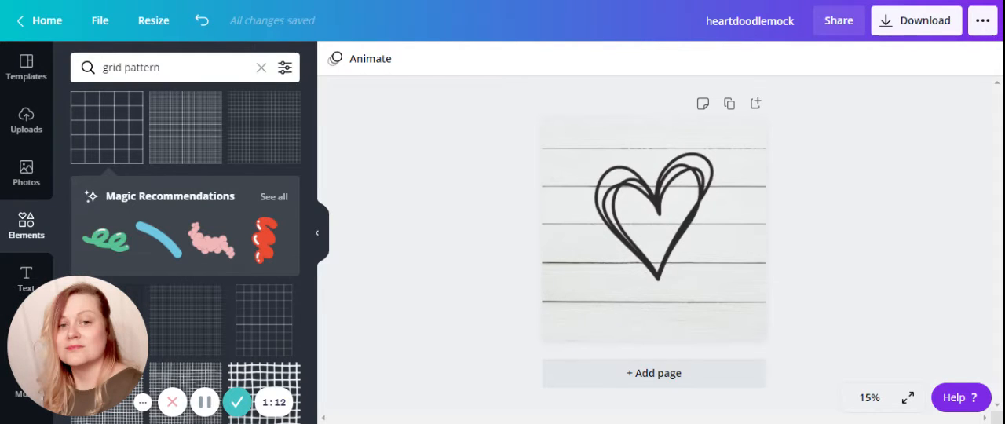
pyautogui.moveTo(107, 128)
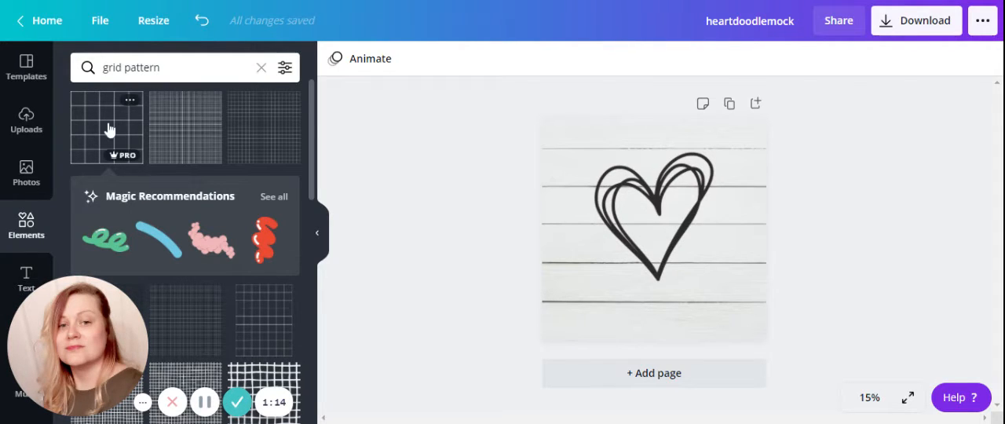
# Add the plain black grid pattern, enlarged and rotated 45° into a diamond over the heart
pyautogui.click(653, 227)
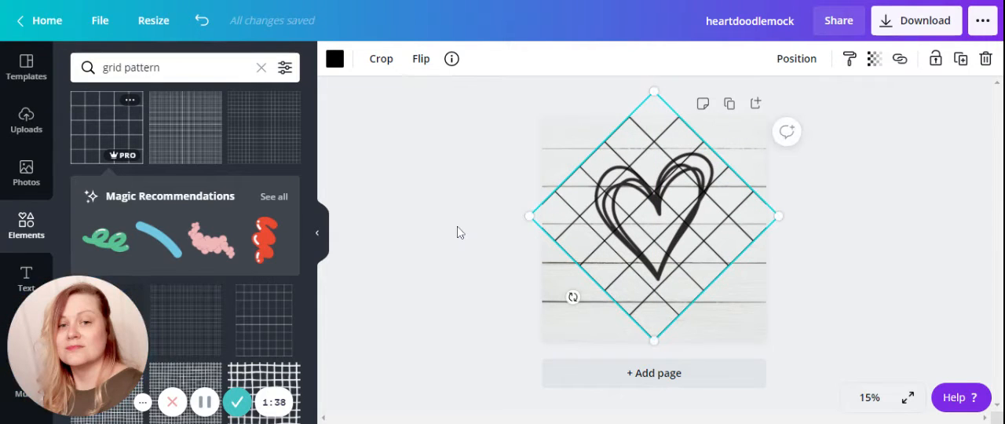
pyautogui.click(458, 233)
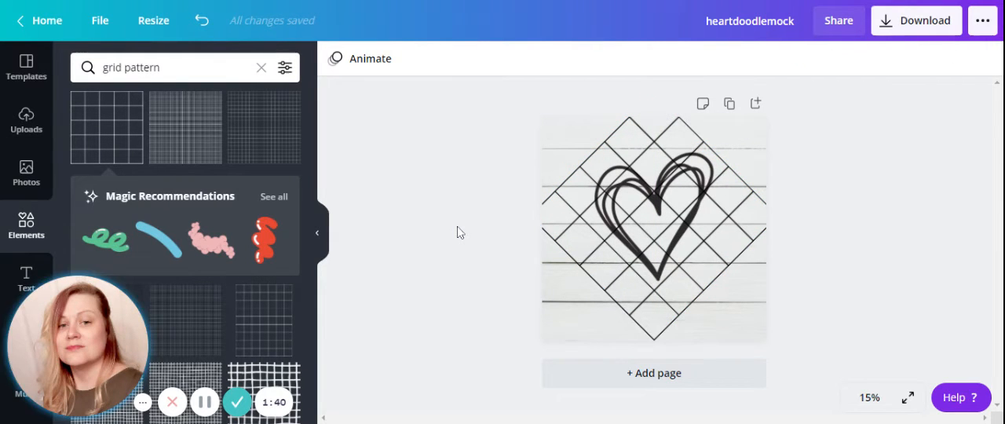
pyautogui.click(653, 228)
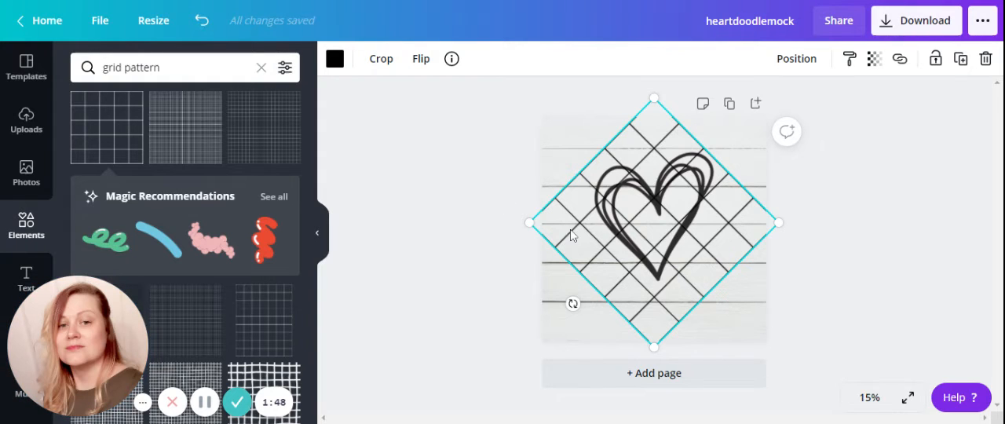
# Recolour the diagonal grid lines from black to white using Document Colors
pyautogui.click(335, 58)
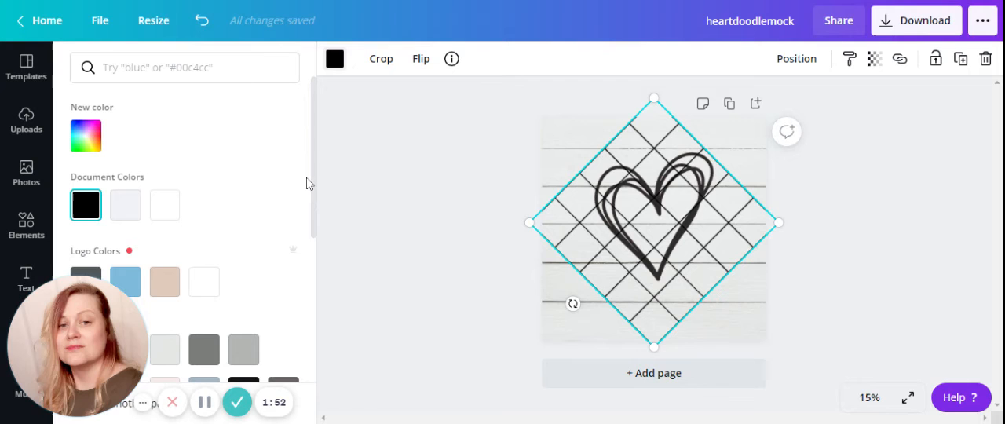
pyautogui.click(163, 204)
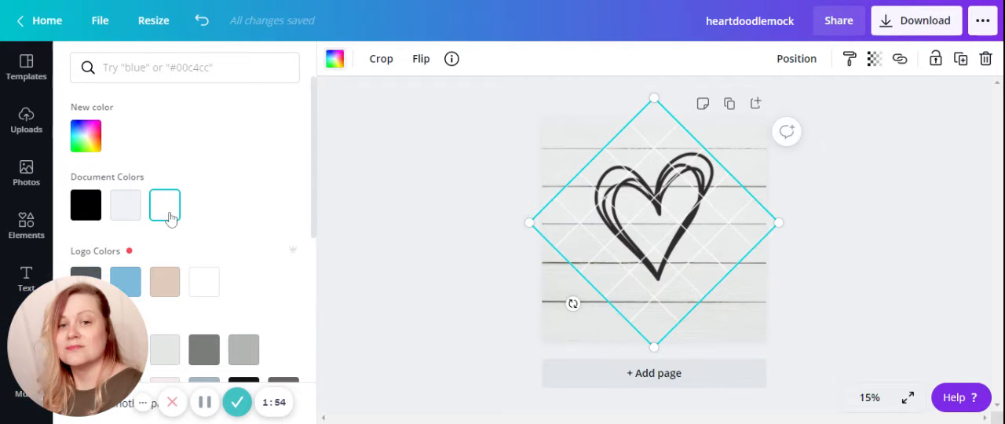
pyautogui.write('grid pattern')
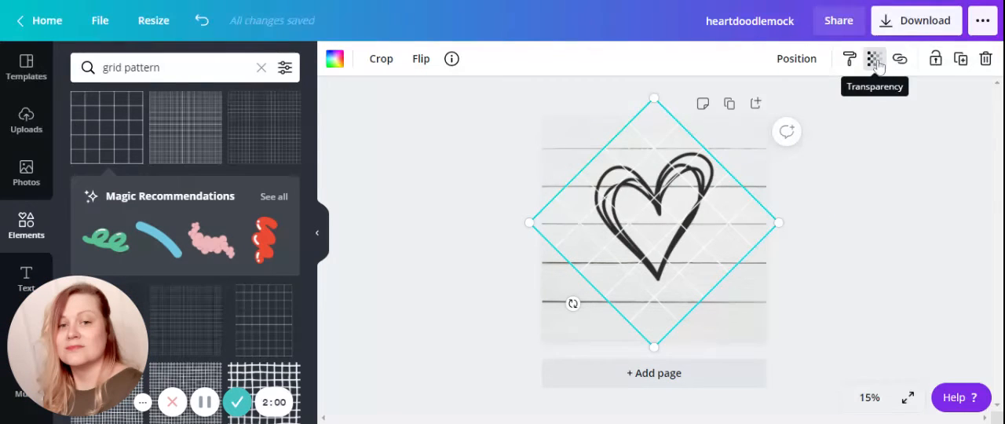
# Set the white grid's transparency to about 50 so it reads as a faint watermark
pyautogui.click(874, 58)
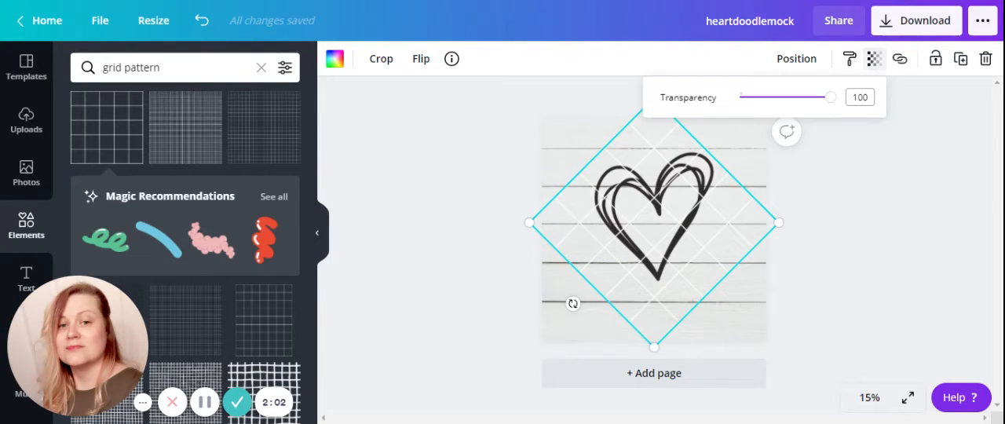
pyautogui.moveTo(830, 98); pyautogui.dragTo(786, 98)
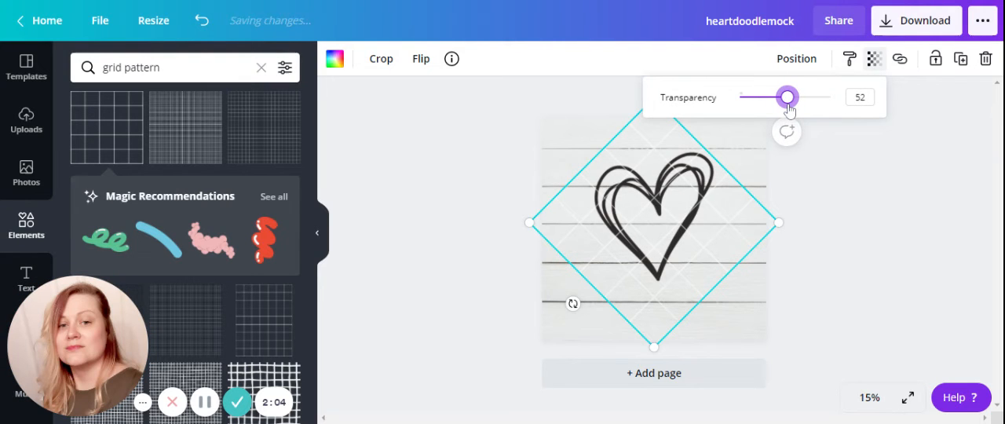
pyautogui.moveTo(788, 98); pyautogui.dragTo(783, 97)
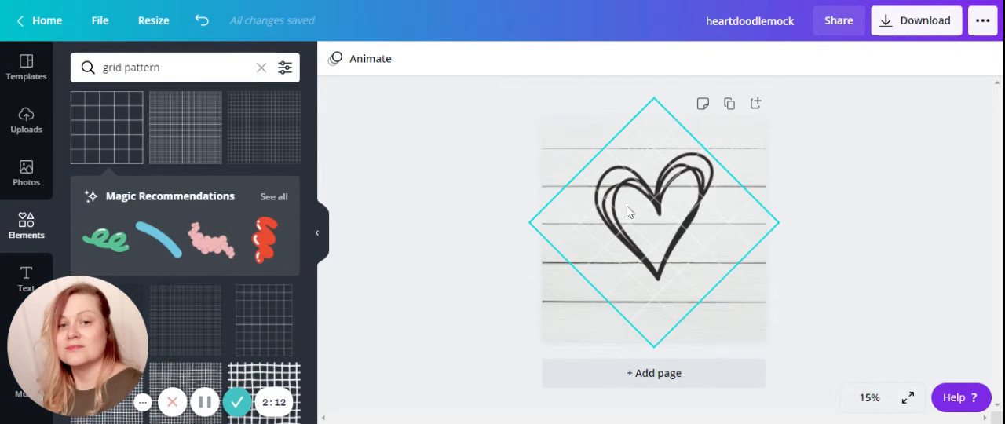
pyautogui.moveTo(557, 243)
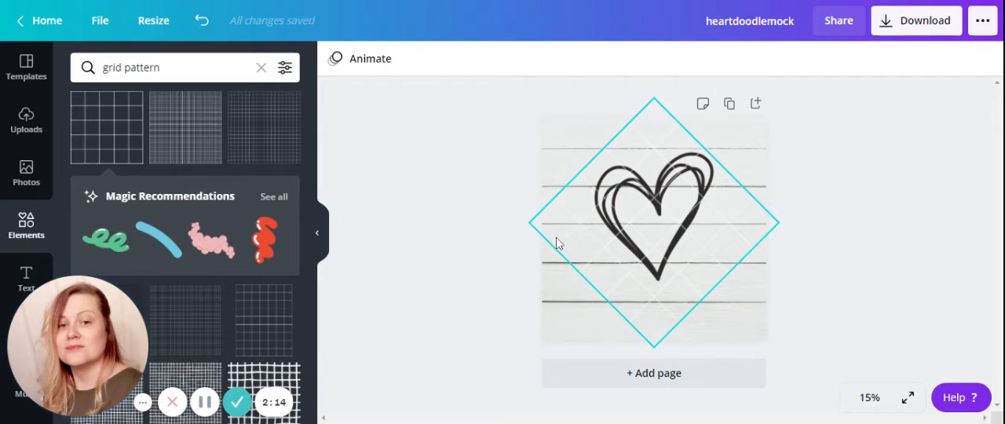
# Deselect the grid to preview the watermark, then reselect it on the canvas
pyautogui.click(490, 250)
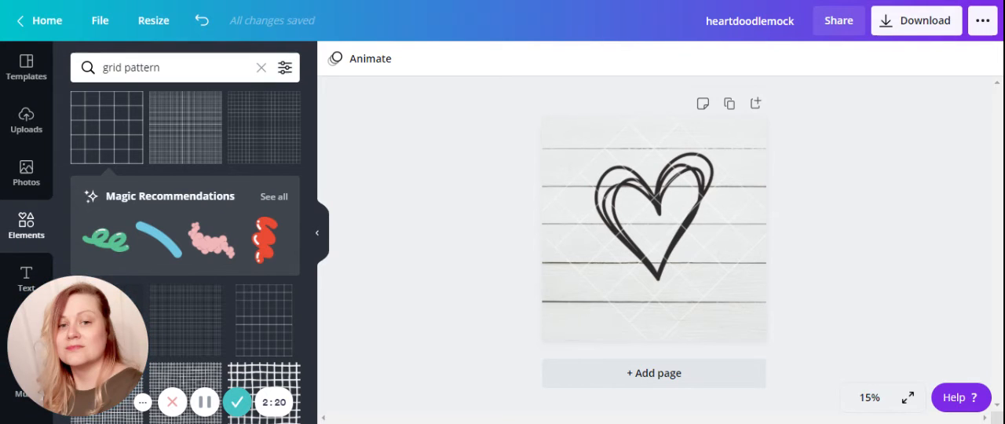
pyautogui.click(653, 223)
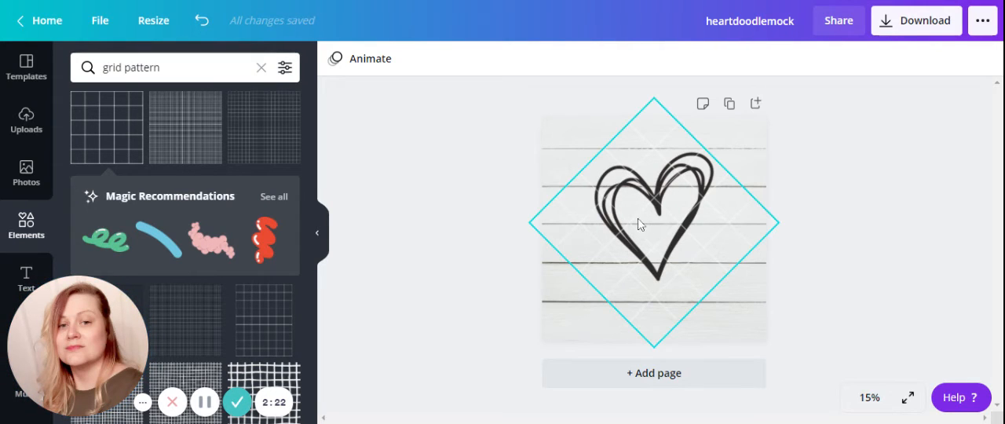
pyautogui.click(829, 228)
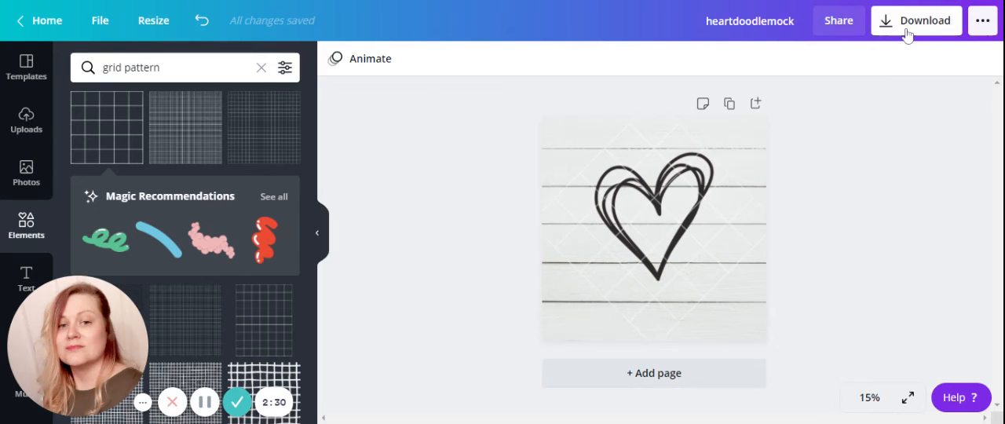
# Download the watermarked heart design as a PNG file
pyautogui.click(915, 21)
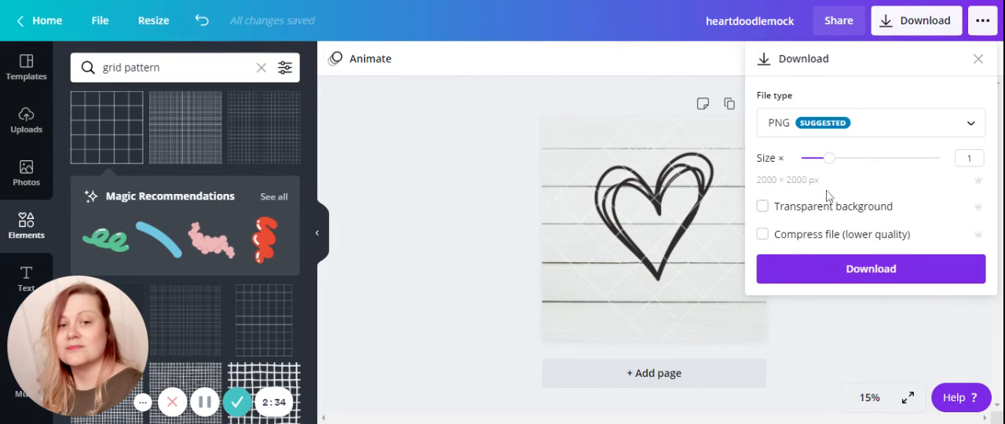
pyautogui.moveTo(758, 189)
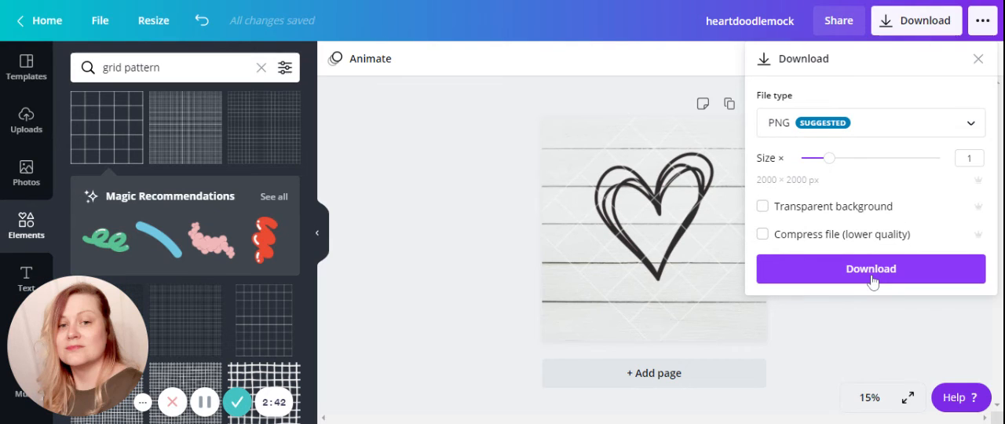
pyautogui.click(870, 268)
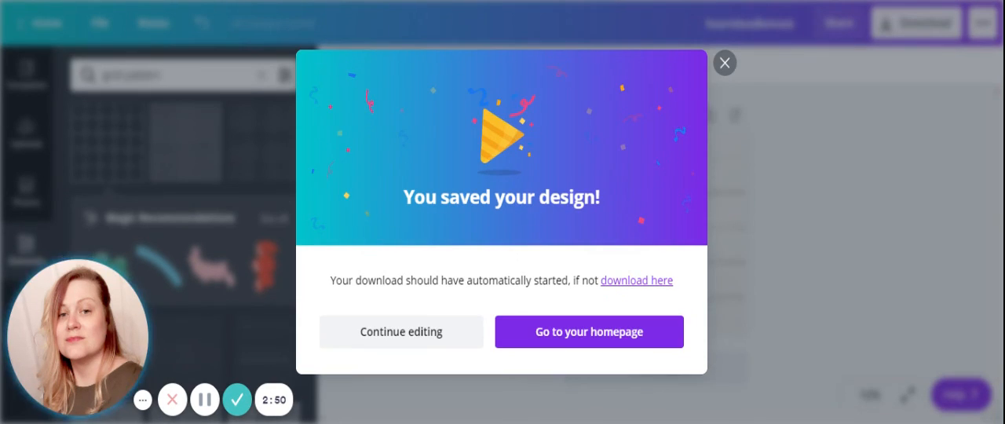
pyautogui.moveTo(720, 96)
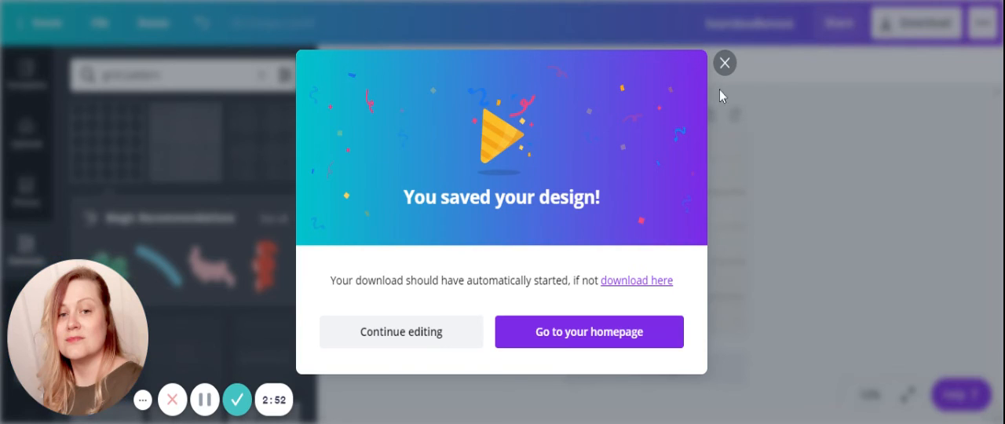
pyautogui.moveTo(725, 71)
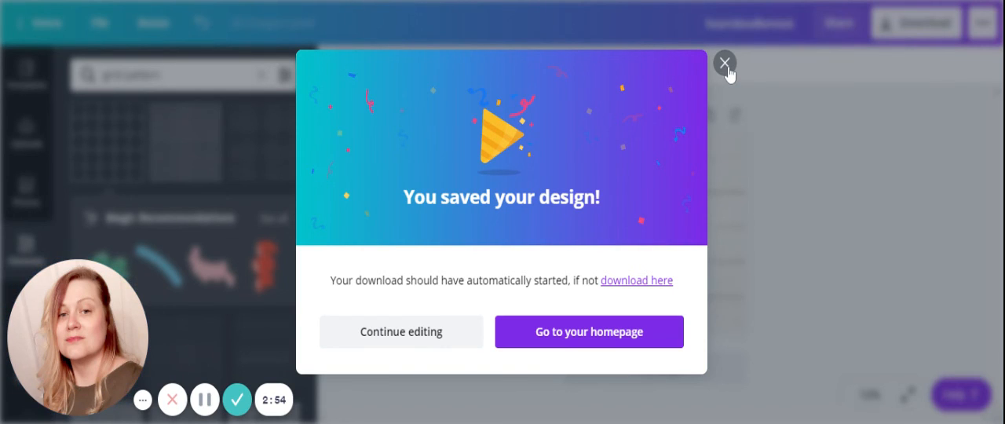
# Dismiss the "You saved your design!" popup and deselect the grid
pyautogui.click(724, 63)
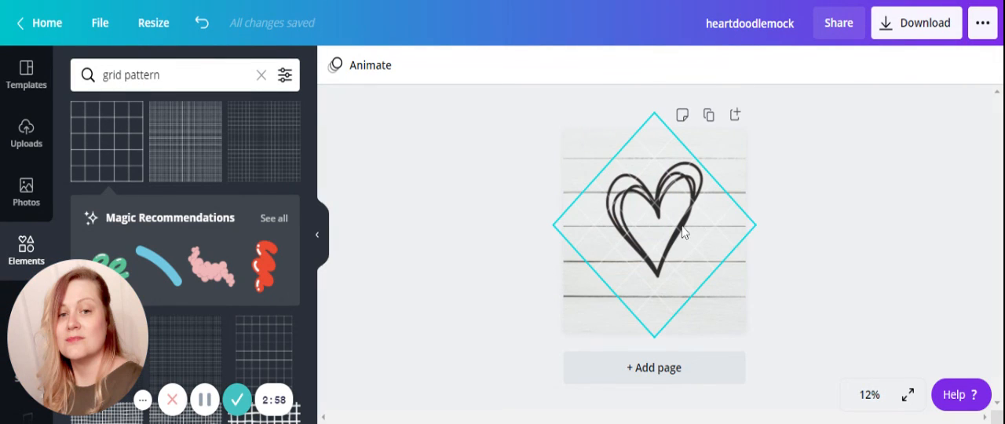
pyautogui.click(506, 213)
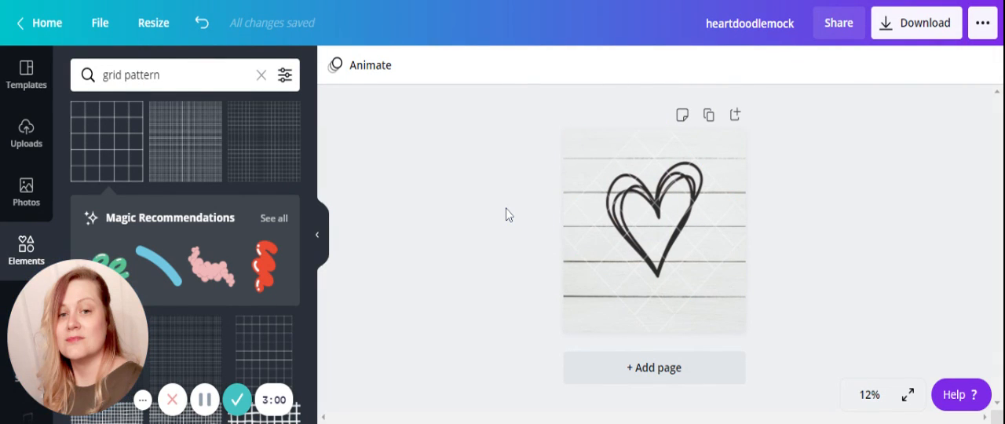